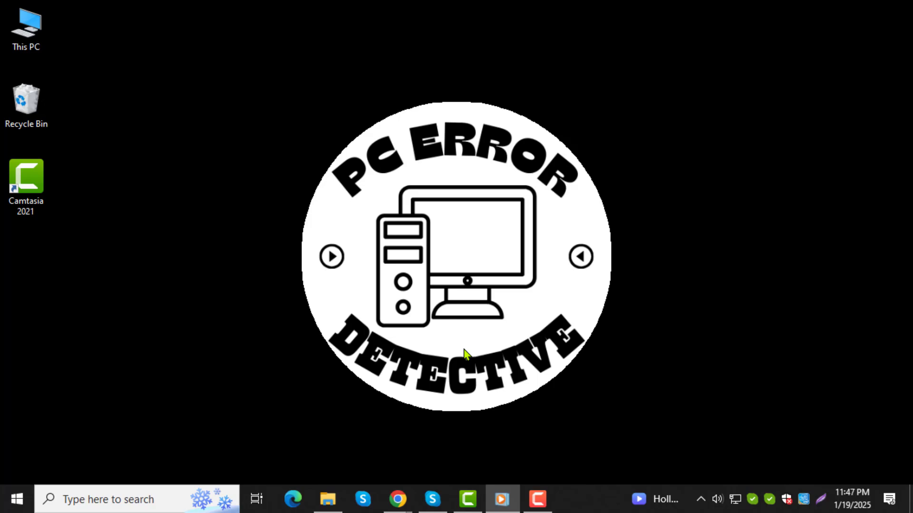
mouse_move(397, 480)
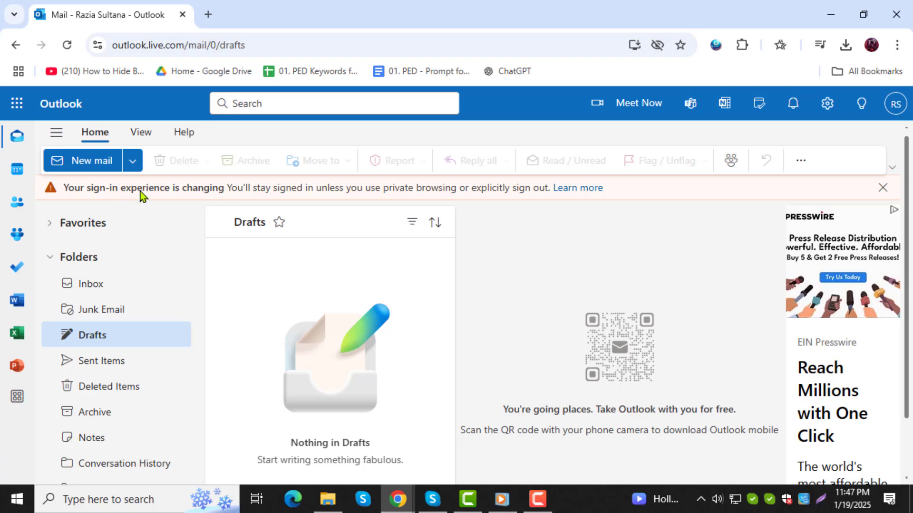
mouse_move(91, 163)
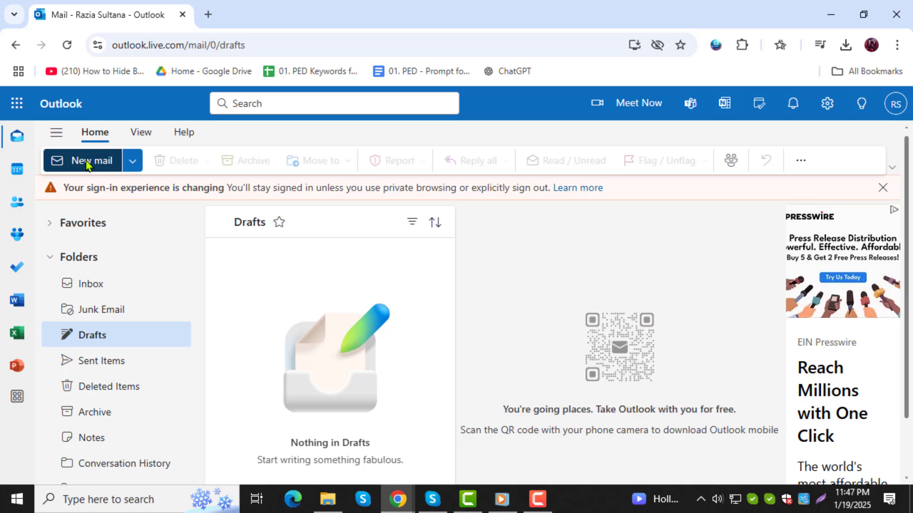
click(83, 160)
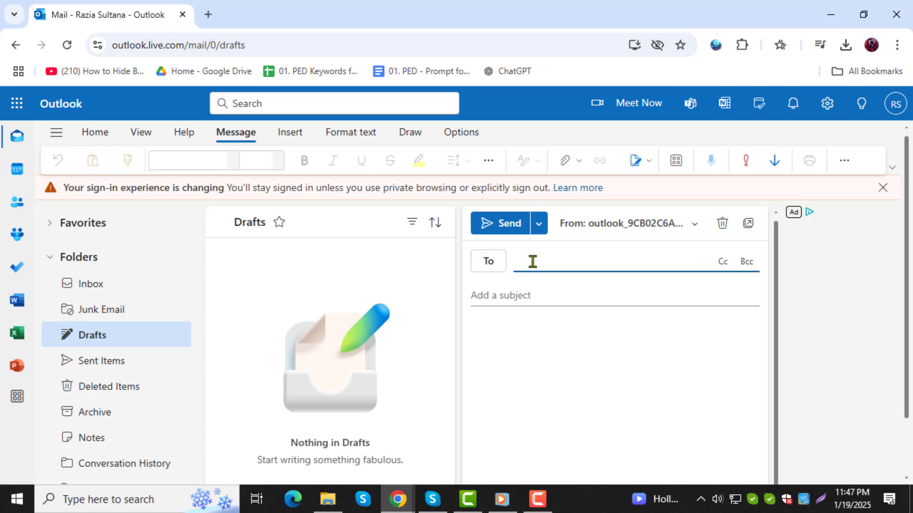
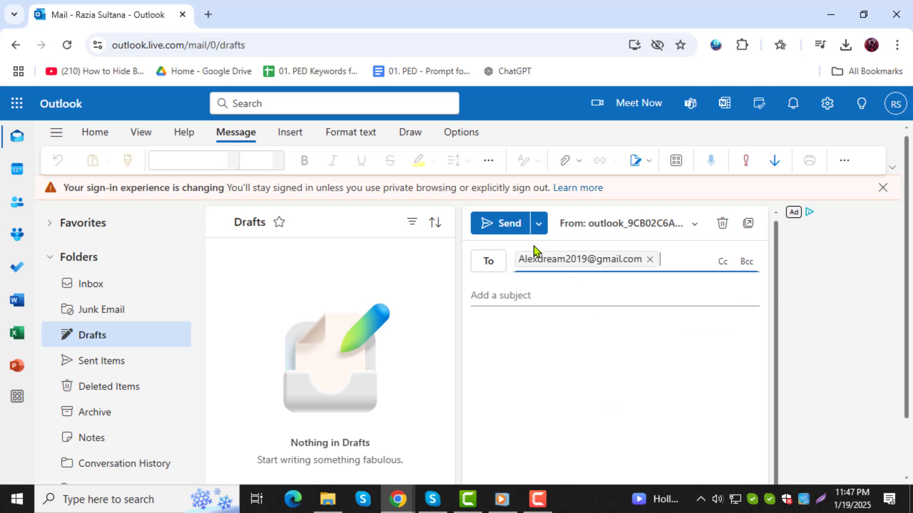
click(520, 295)
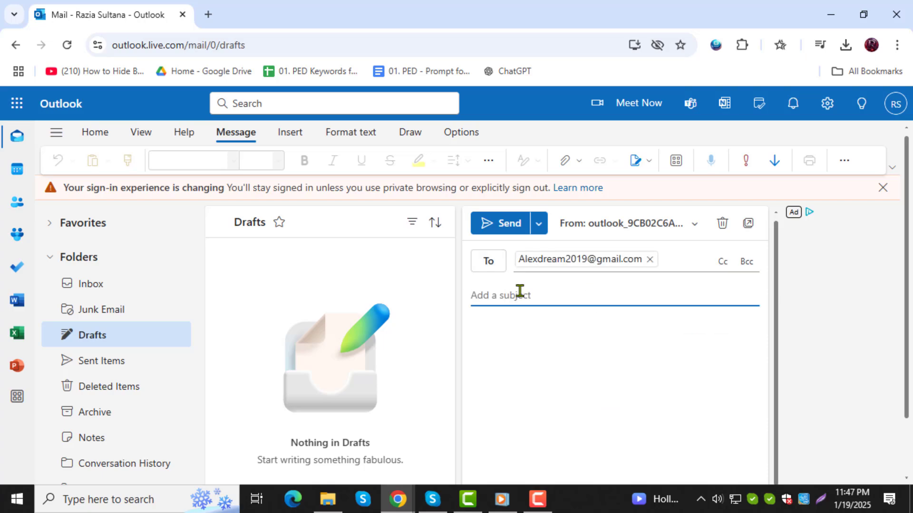
text(z)
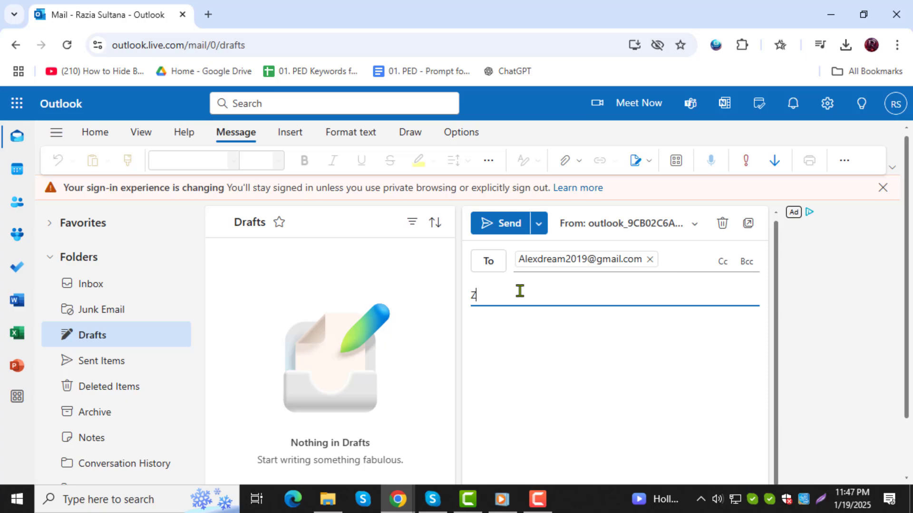
text(ZIP)
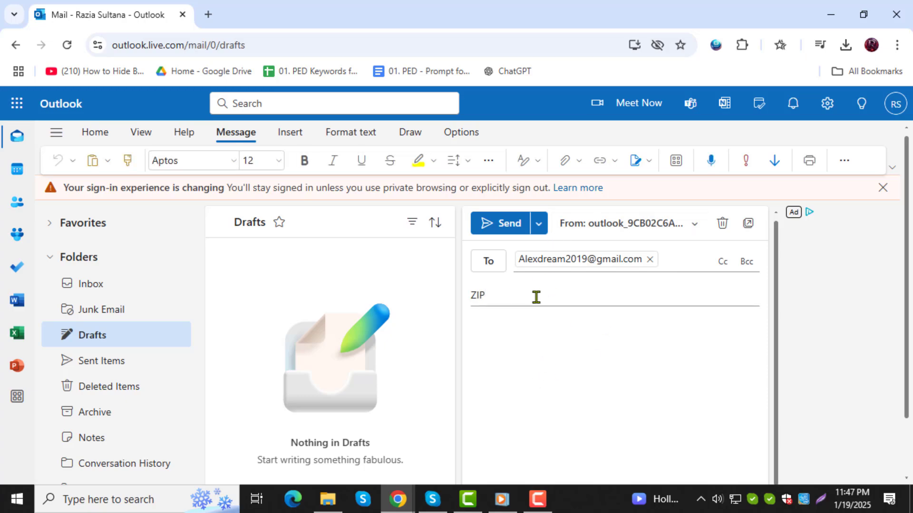
mouse_move(562, 159)
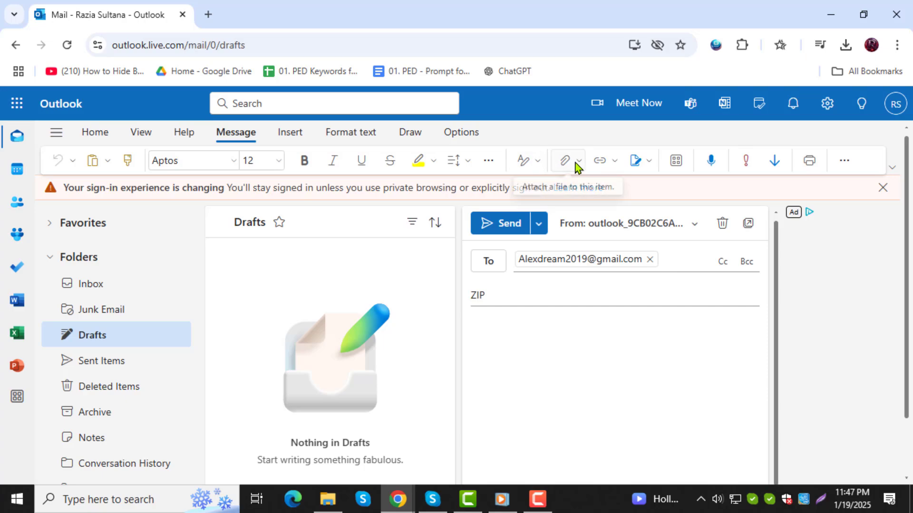
Attach 'Zip file.zip' from the Documents folder via Browse this computer
click(562, 159)
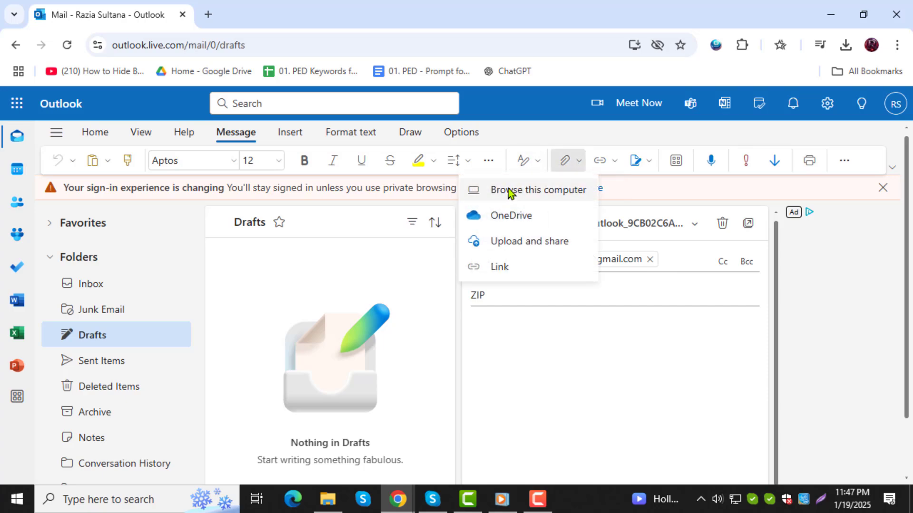
mouse_move(524, 196)
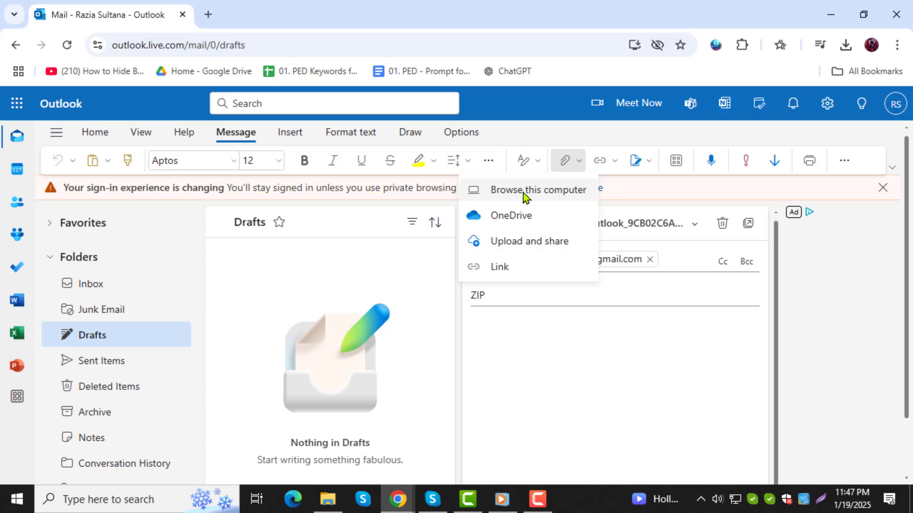
mouse_move(547, 197)
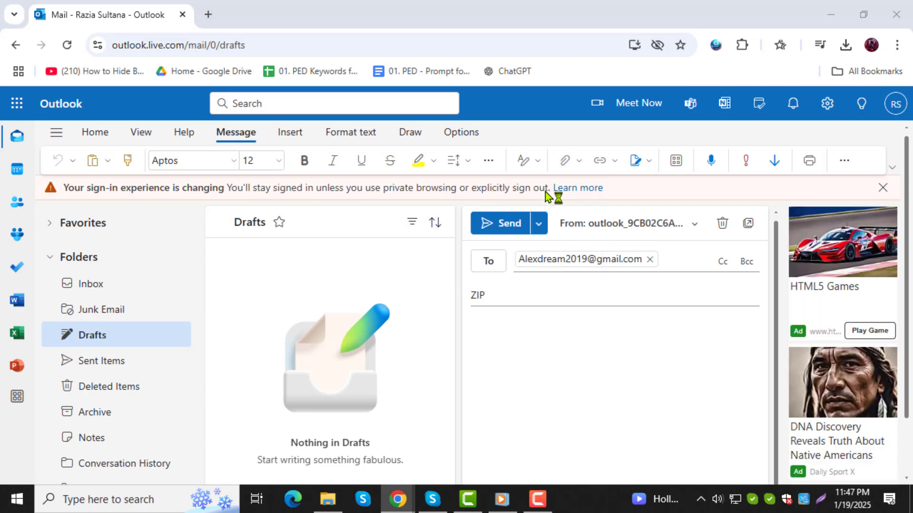
click(565, 160)
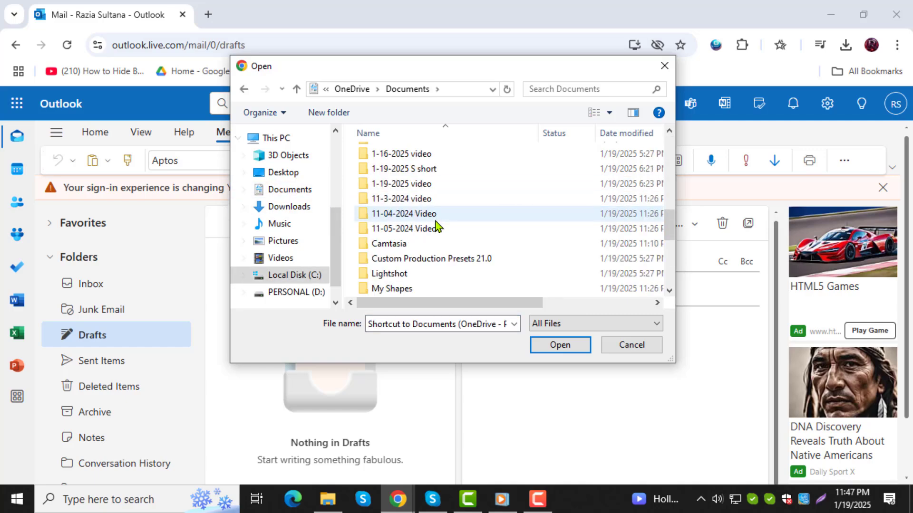
click(383, 288)
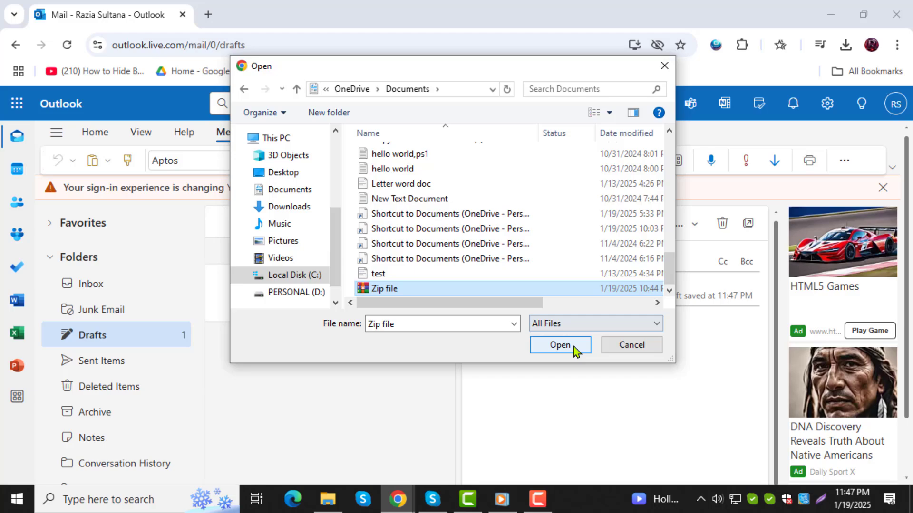
click(559, 345)
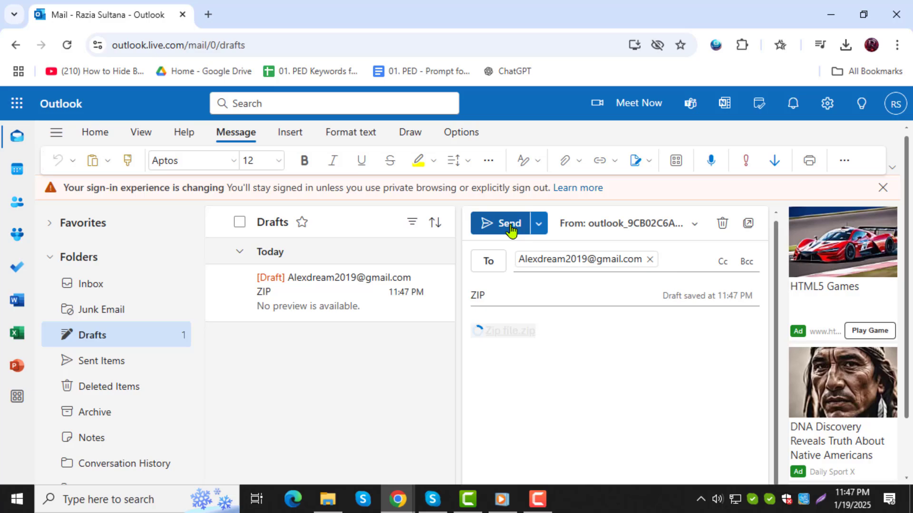
Send the ZIP email once the zip attachment has uploaded
click(504, 223)
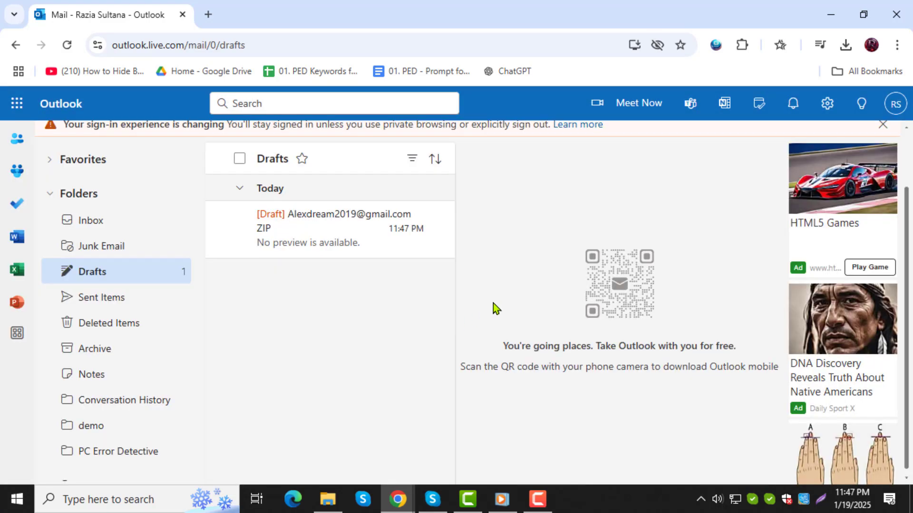